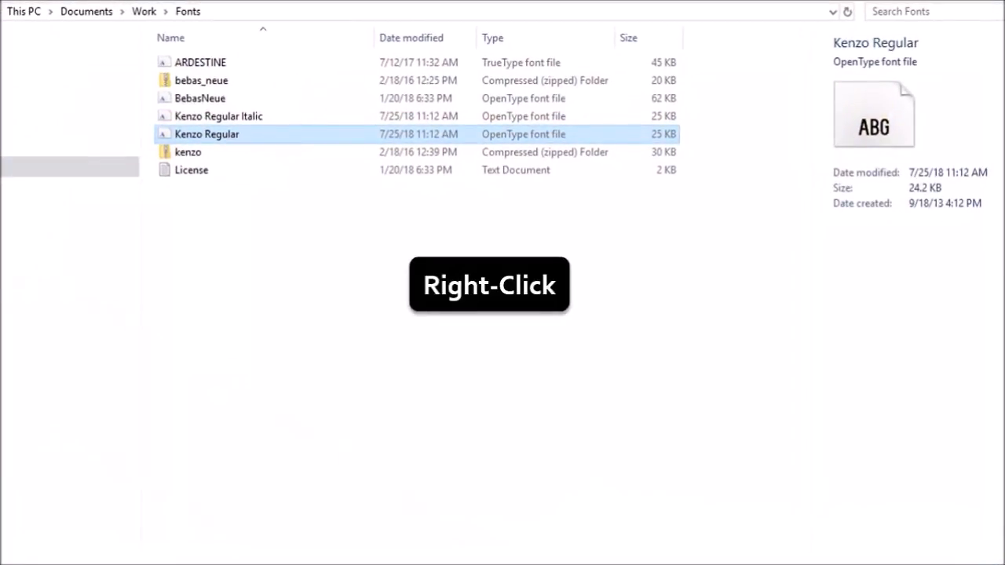
Install the Kenzo Regular font from the Work Fonts folder, then bring up Windows Settings.
right_click(206, 133)
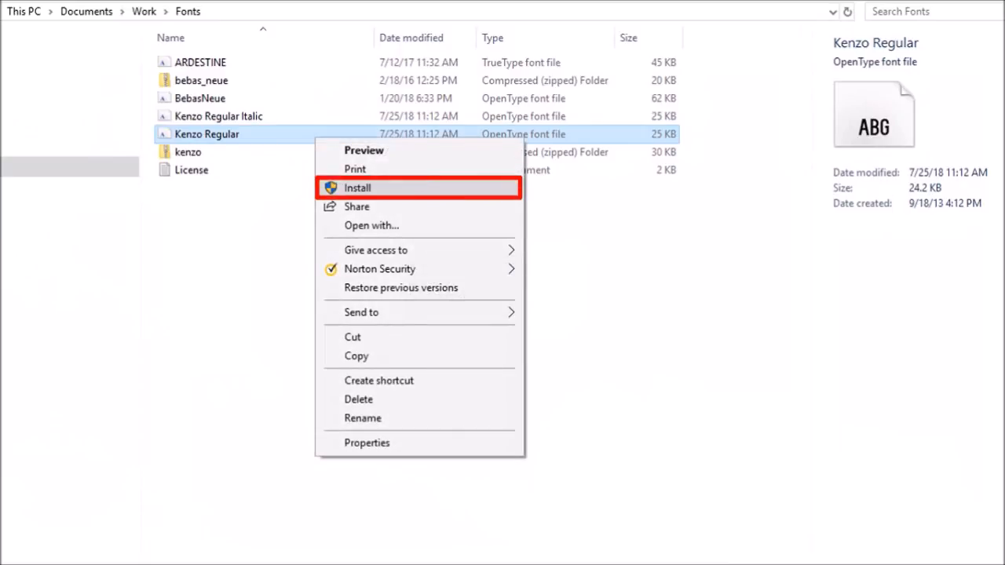
left_click(357, 187)
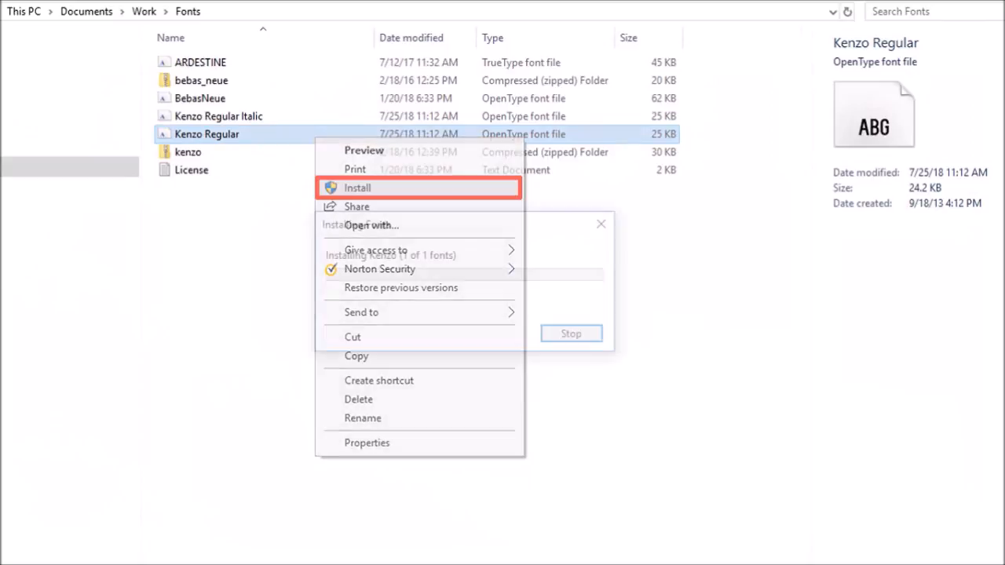
left_click(357, 187)
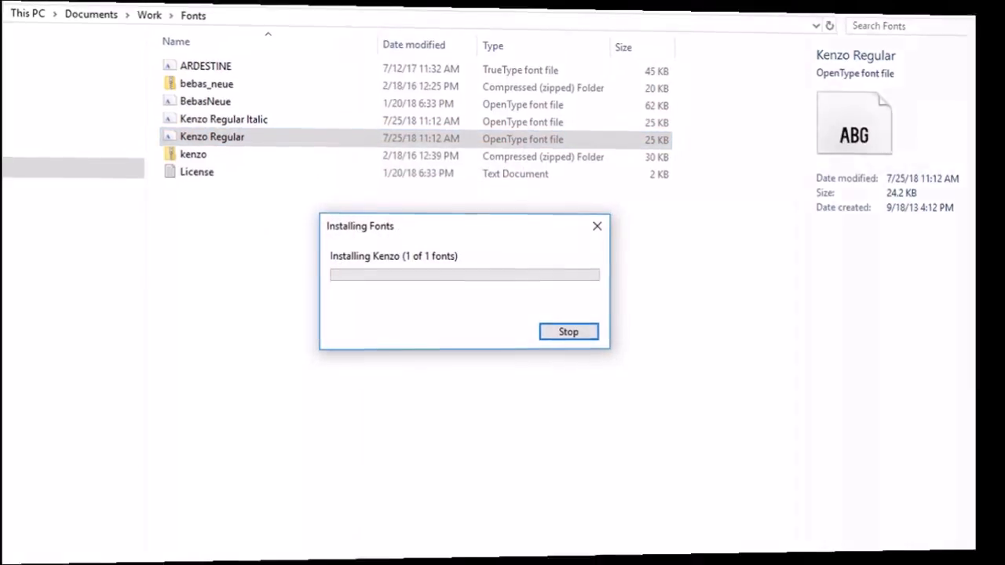
left_click(16, 550)
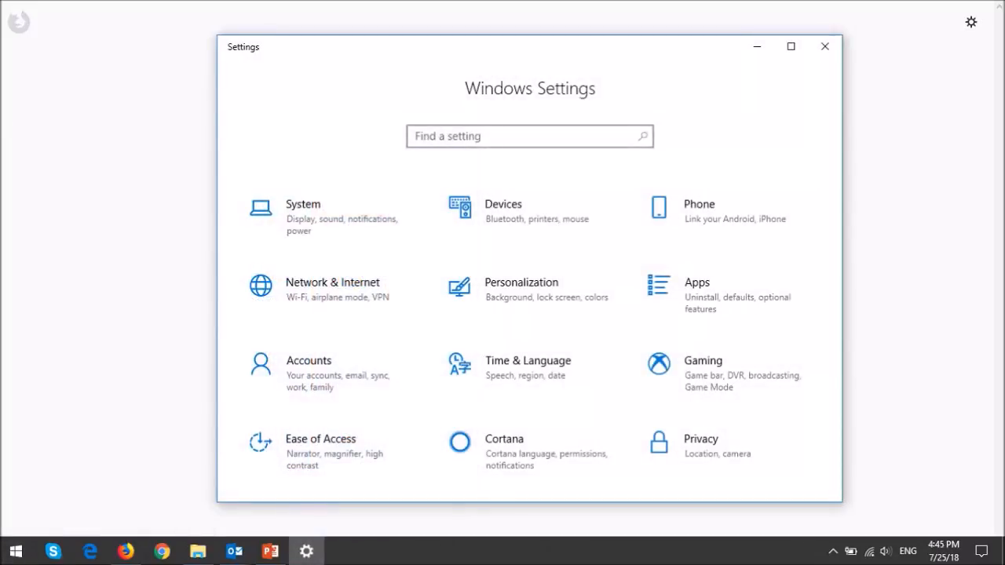
Search Windows Settings for 'control panel' and open Control Panel from the results.
left_click(507, 135)
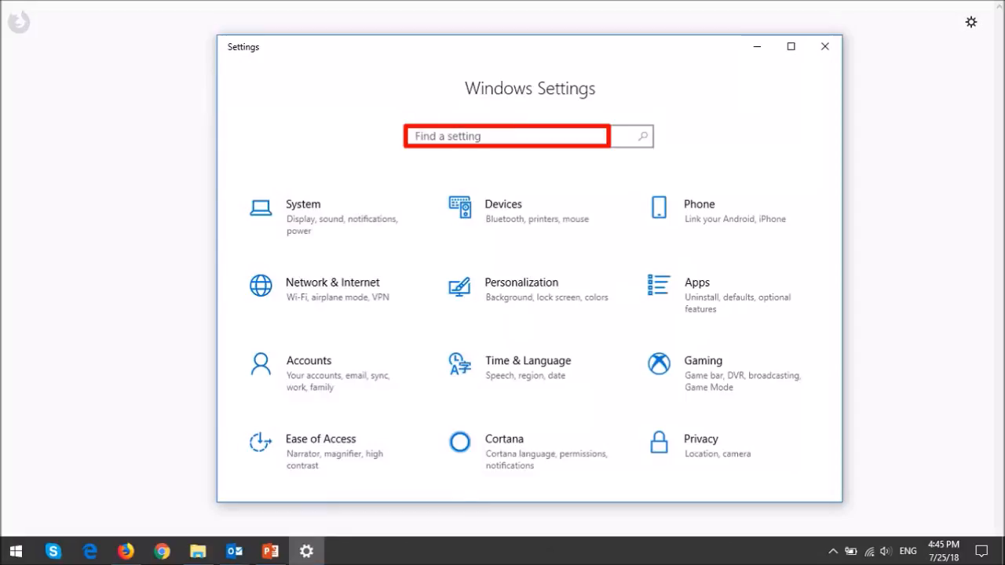
type("control panel")
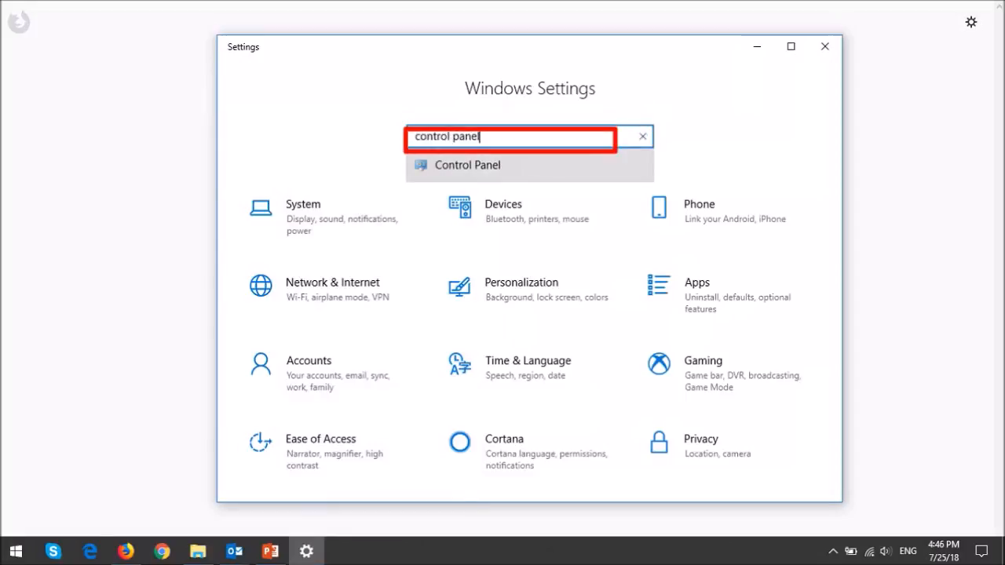
left_click(468, 165)
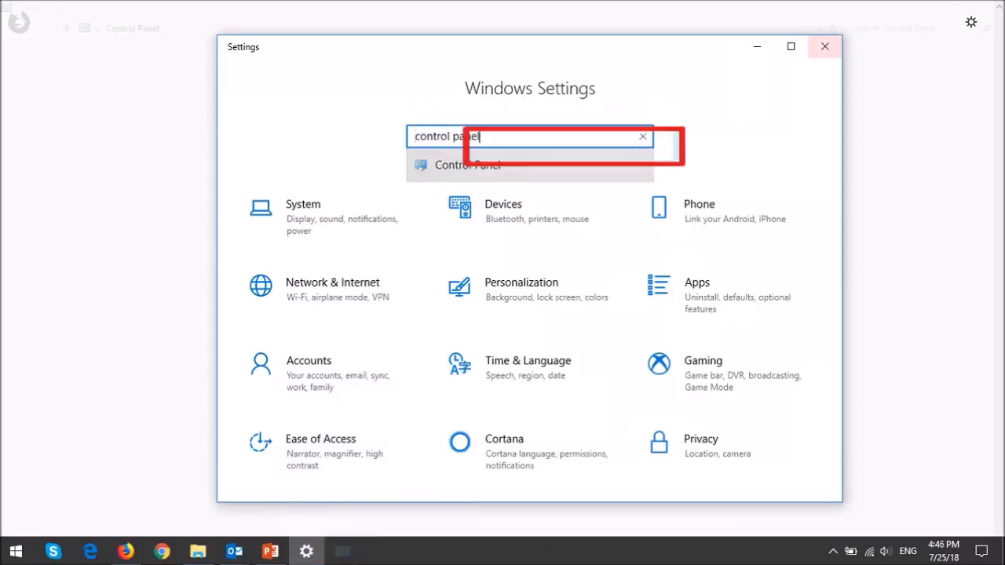
left_click(467, 164)
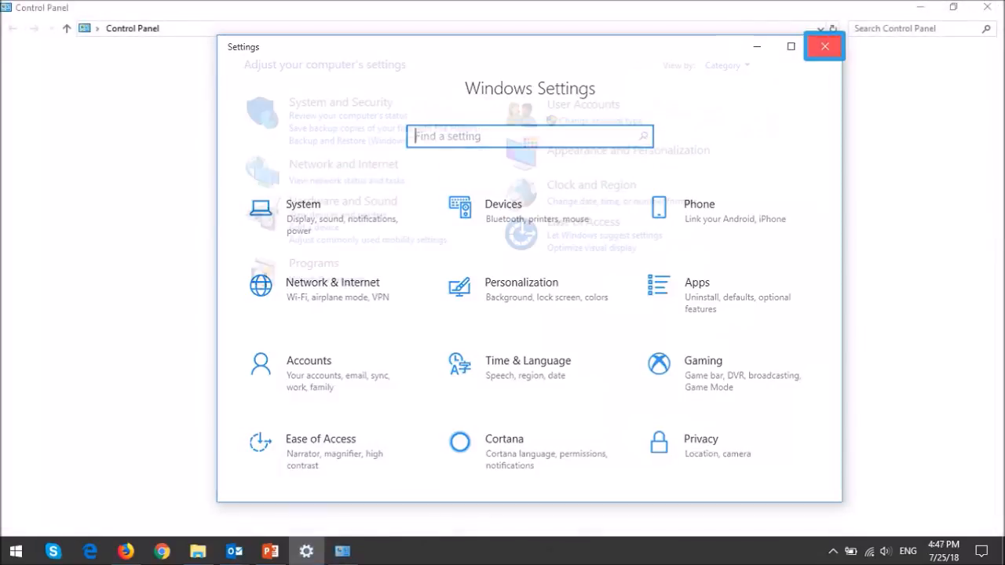
Close Settings and reach the Fonts page through Appearance and Personalization, listing 187 fonts.
left_click(824, 47)
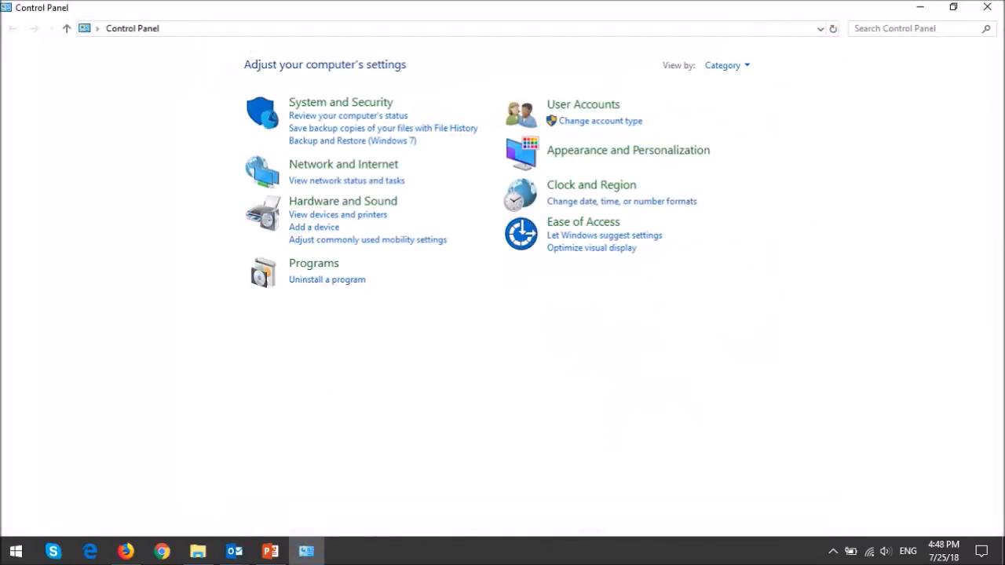
mouse_move(628, 150)
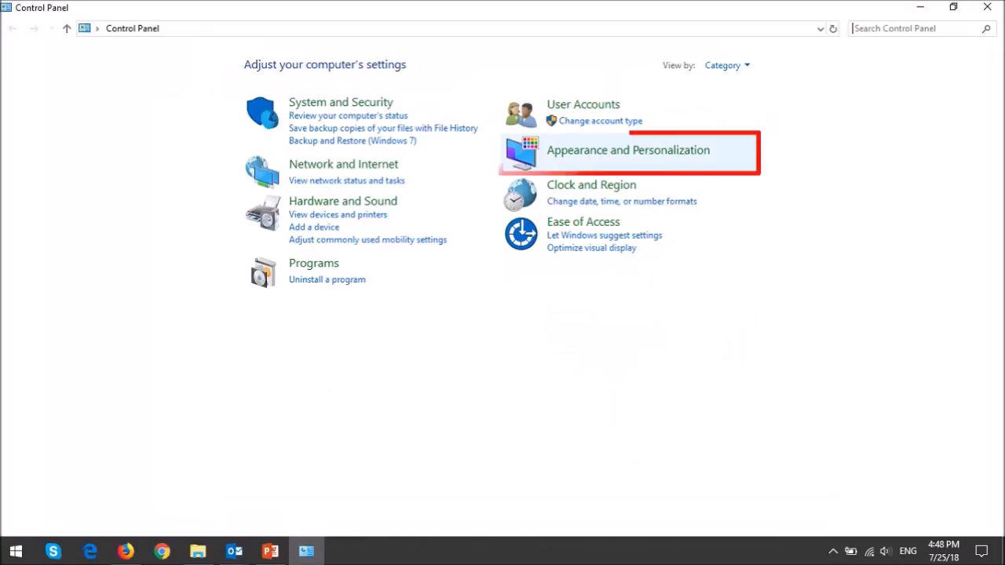
left_click(627, 150)
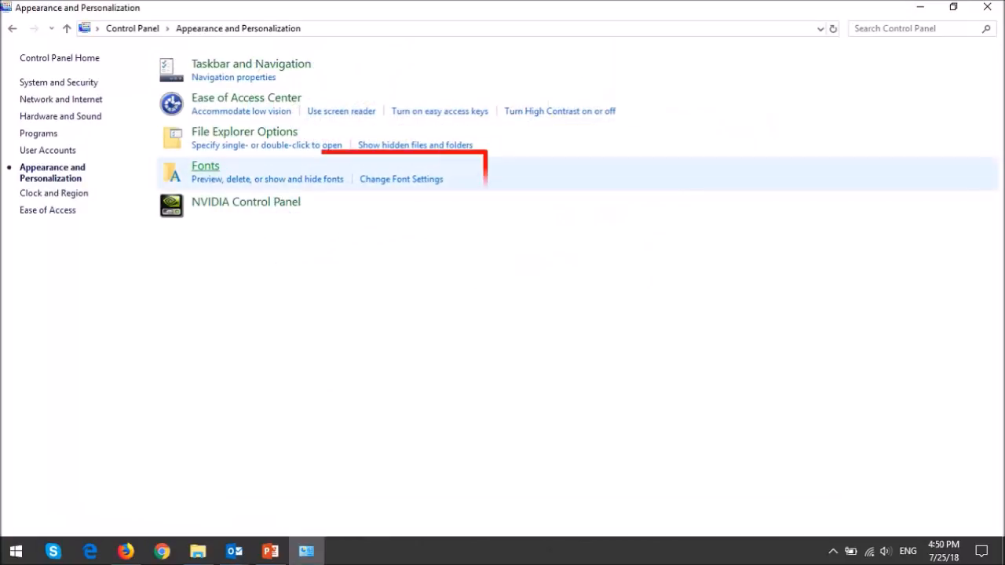
left_click(205, 166)
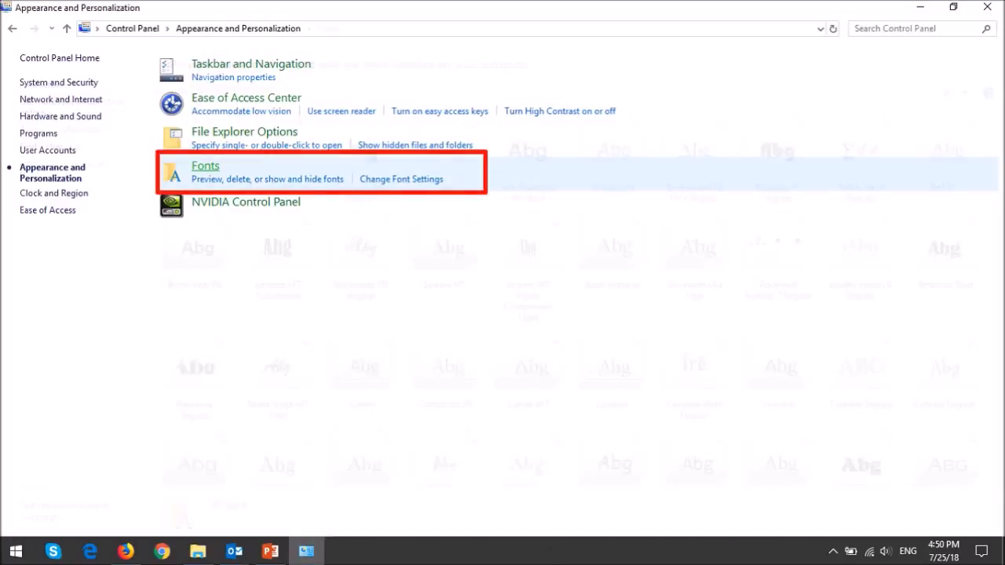
left_click(205, 165)
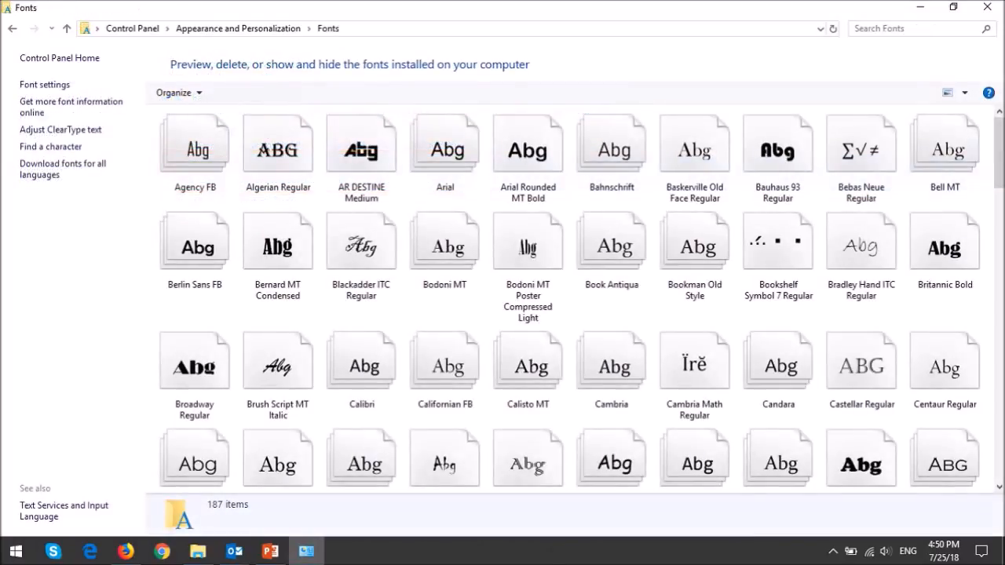
Select Kenzo Regular in the Fonts list, showing Regular style and Show status, then copy-paste it.
scroll("down", 3)
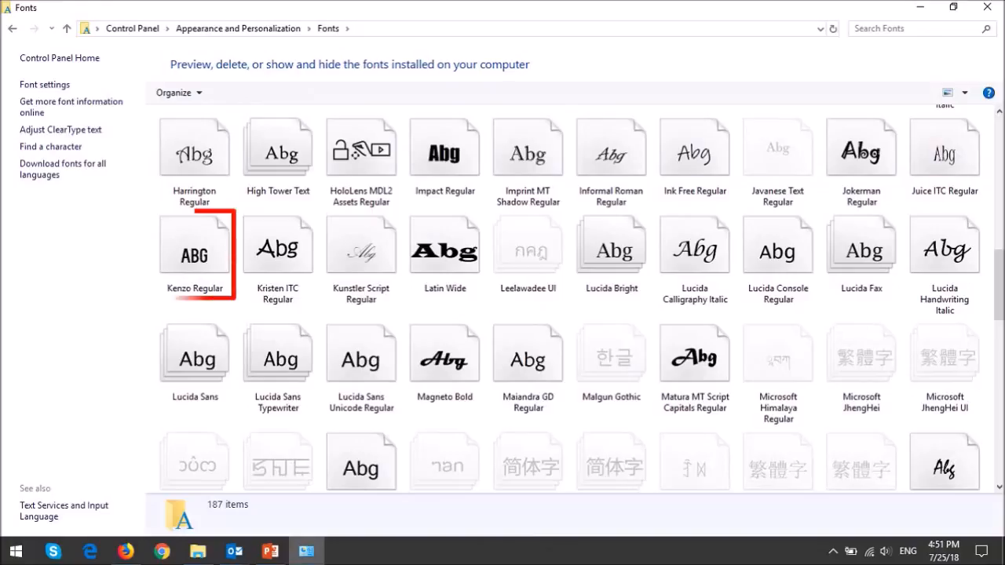
left_click(195, 247)
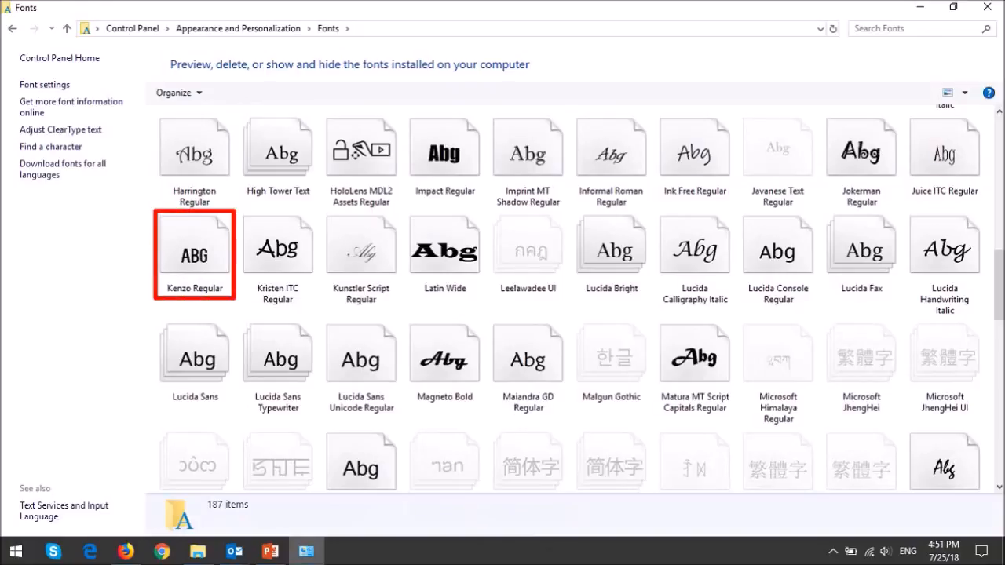
left_click(194, 255)
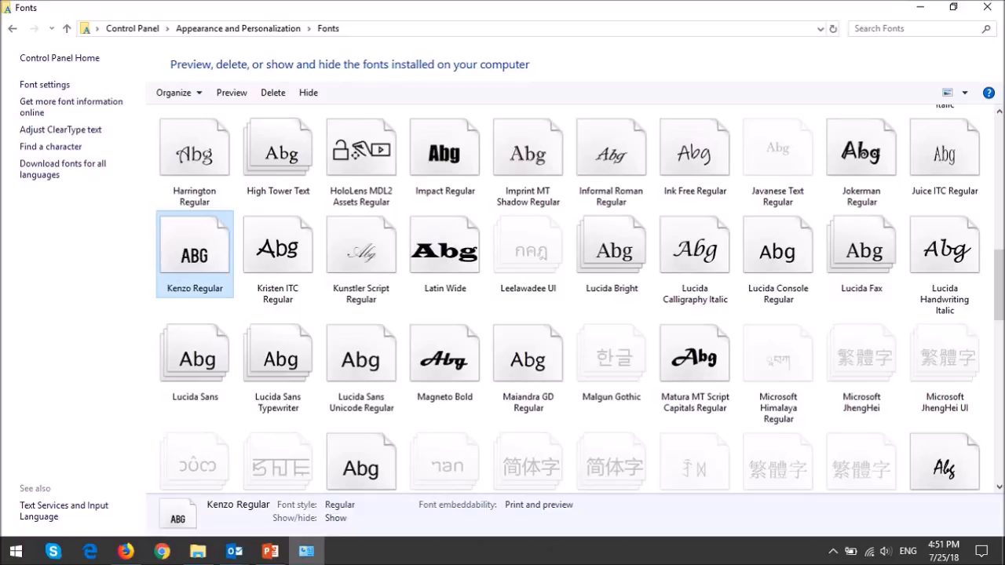
key("ctrl+c")
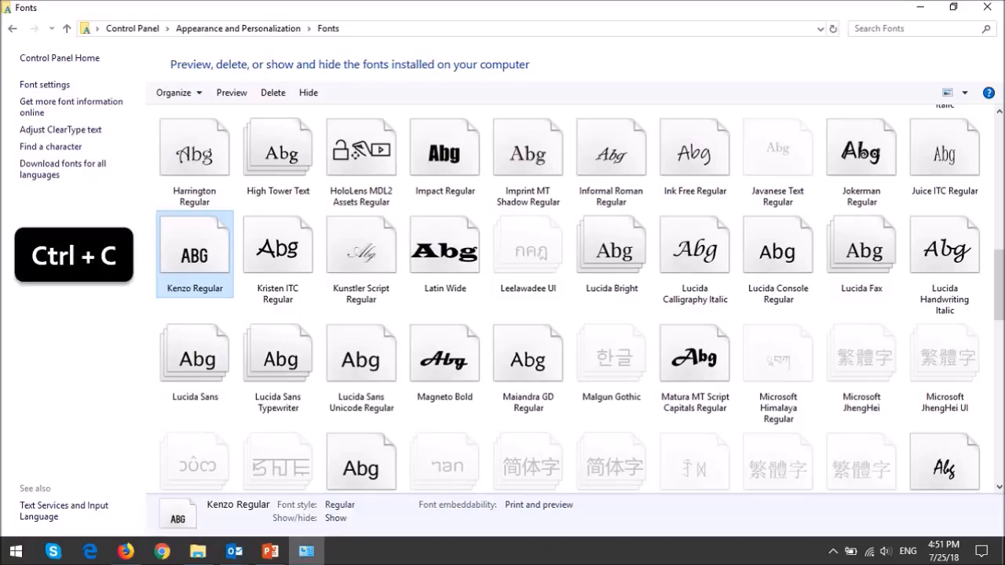
key("ctrl+v")
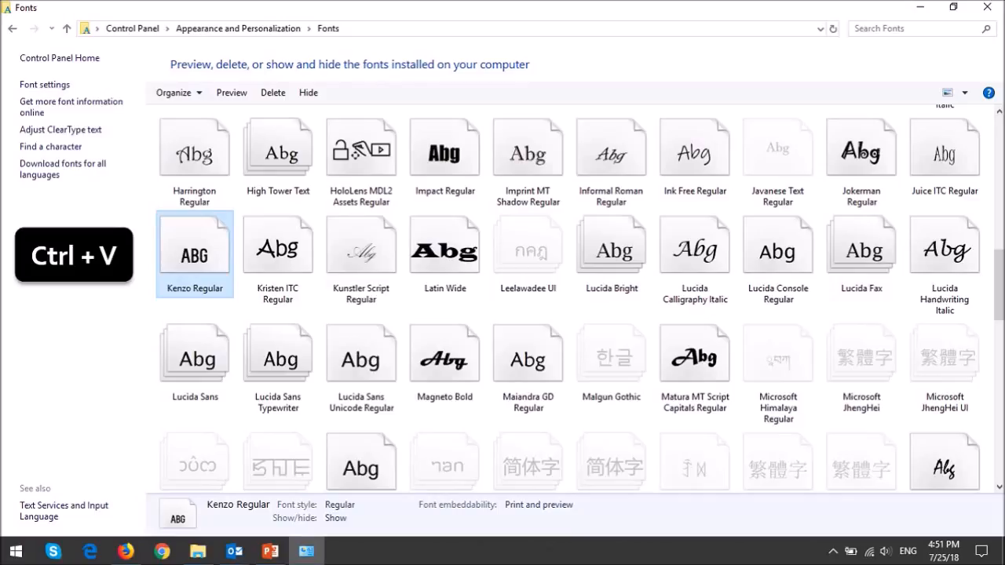